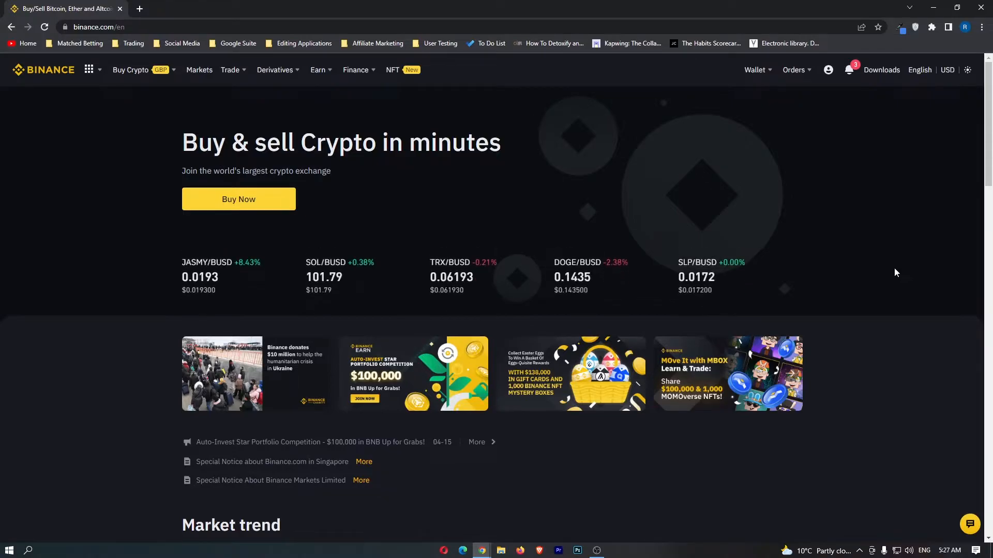
pyautogui.moveTo(917, 275)
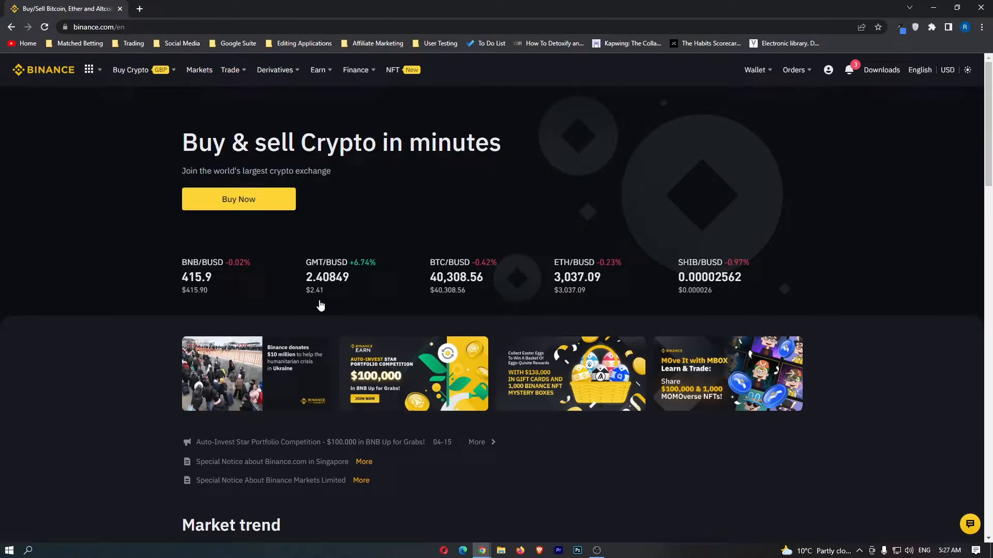
# Step: Reveal the Trade menu's list of trading options, including Convert
pyautogui.click(230, 69)
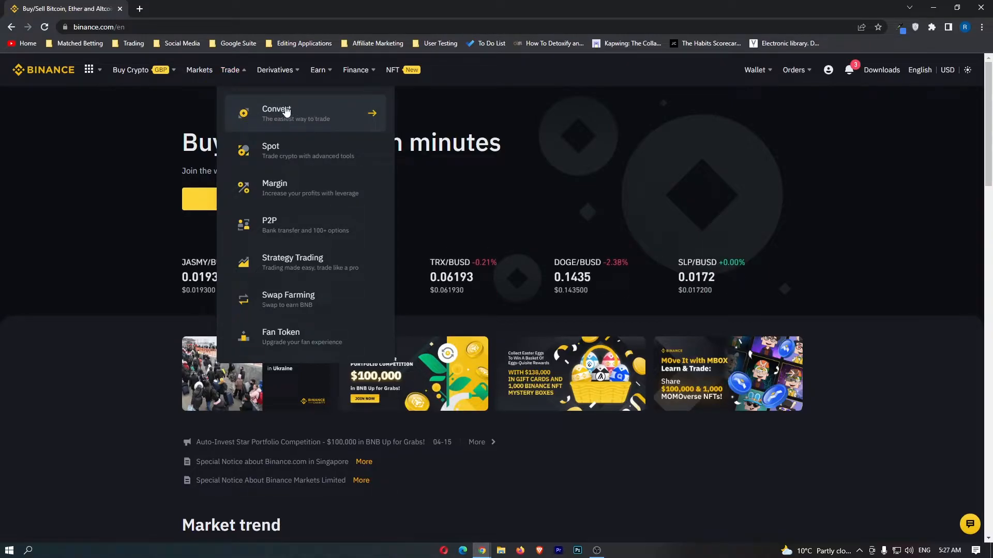
# Step: Go to the Convert & OTC Portal and bring the USDT to BTC form into view
pyautogui.click(277, 112)
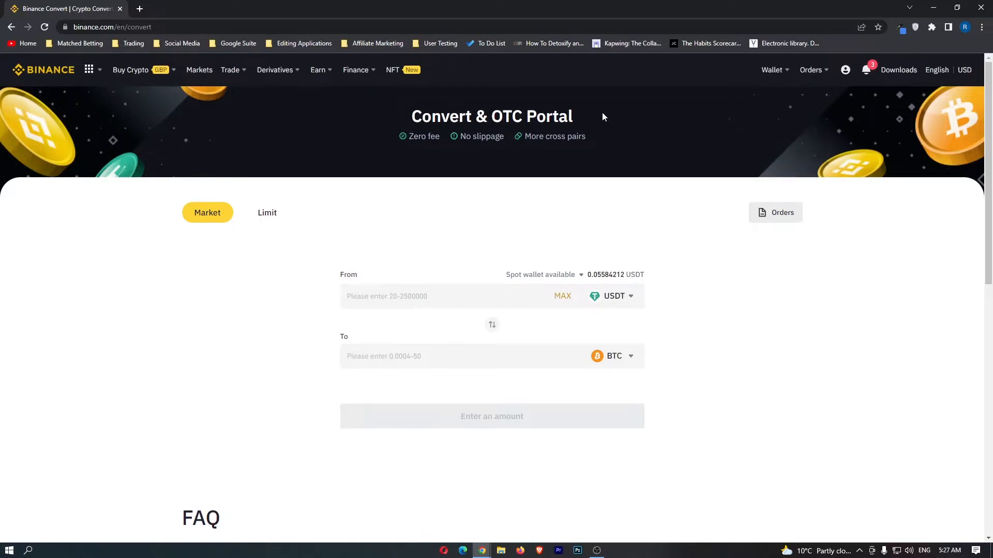
pyautogui.scroll(-3)
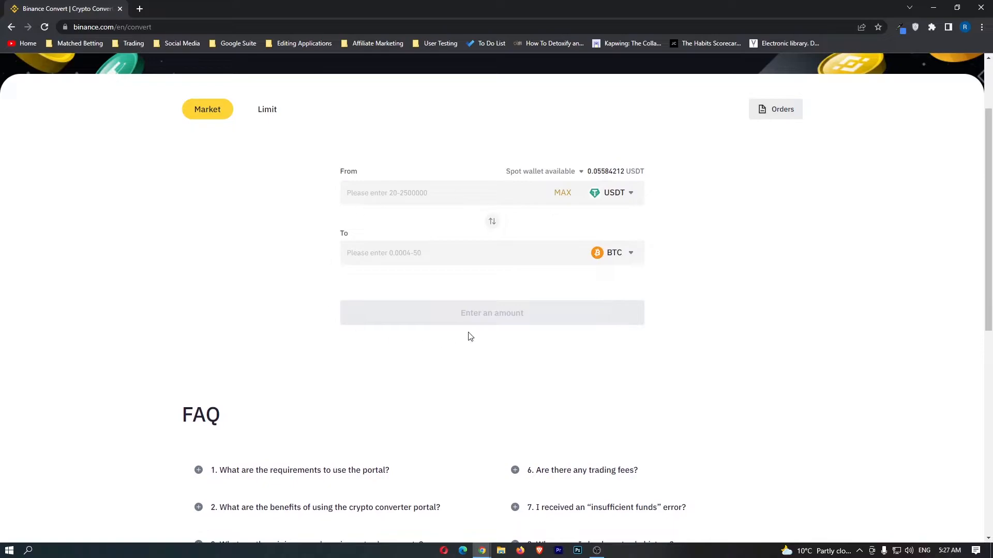
pyautogui.moveTo(605, 207)
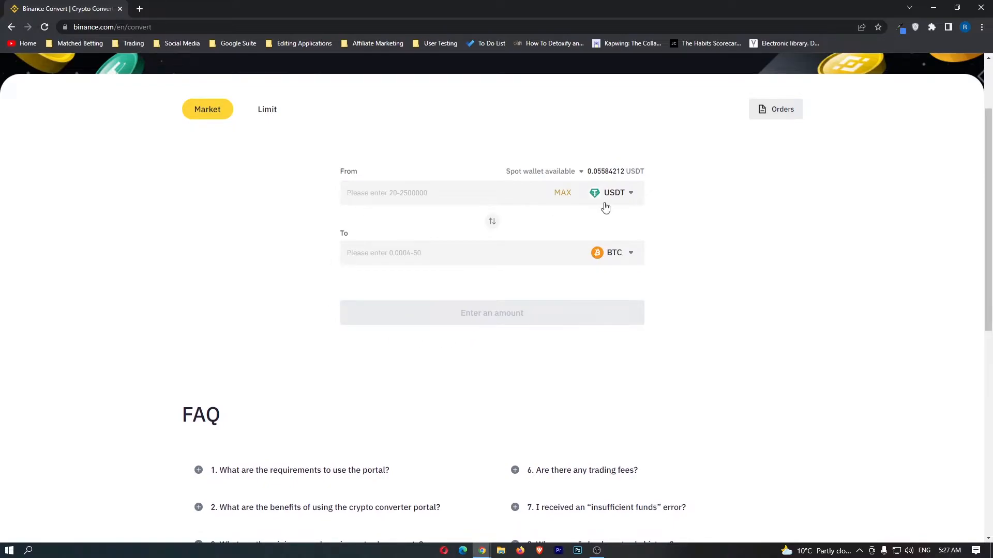
pyautogui.moveTo(620, 204)
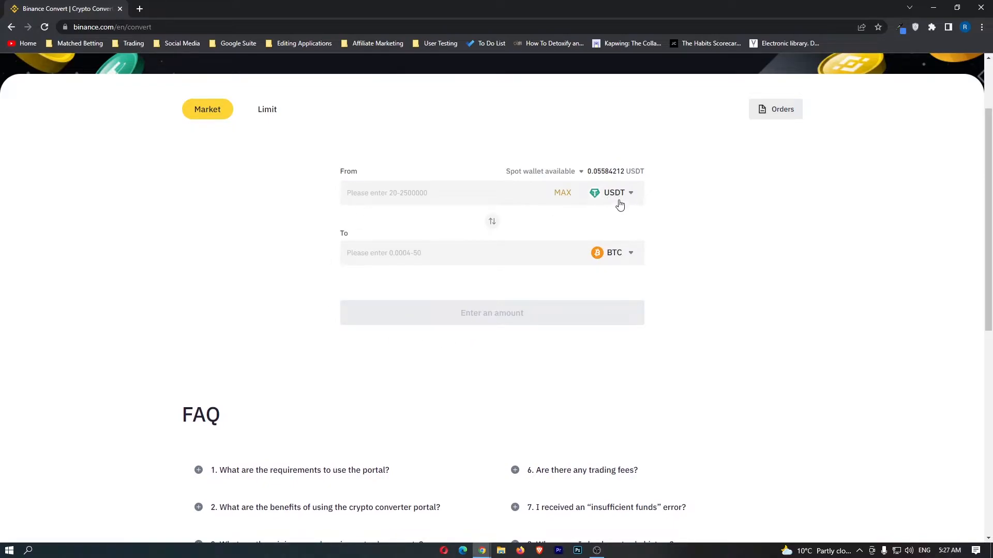
pyautogui.moveTo(617, 260)
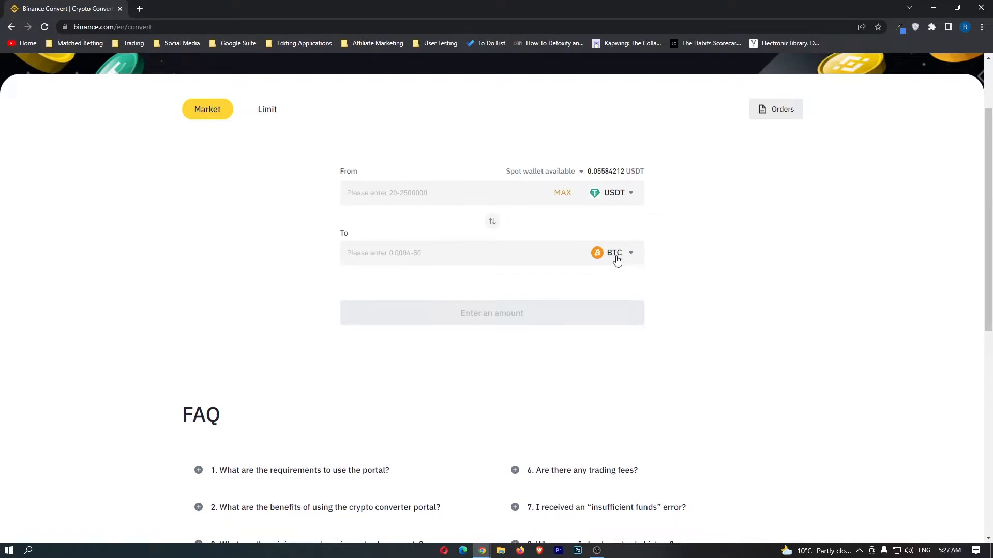
pyautogui.moveTo(649, 262)
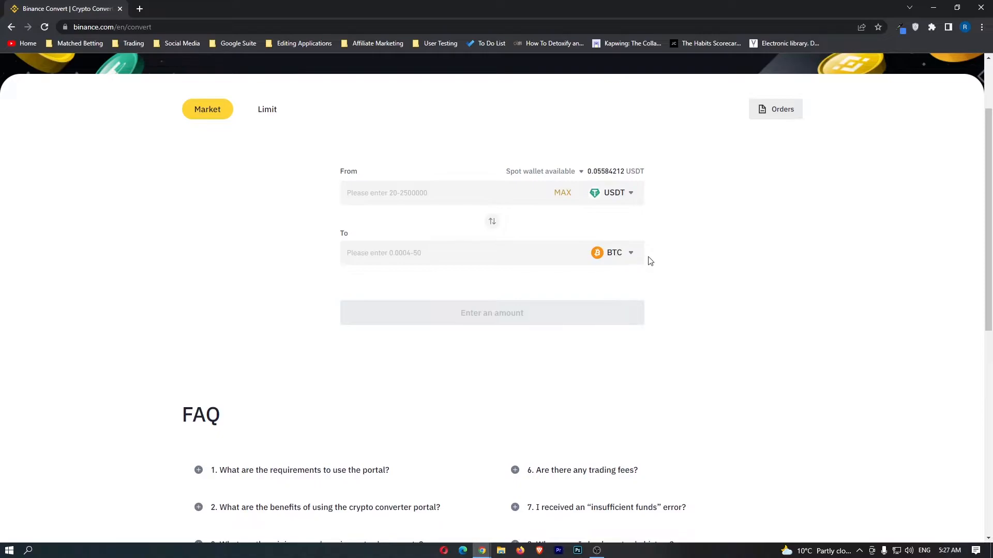
pyautogui.moveTo(639, 197)
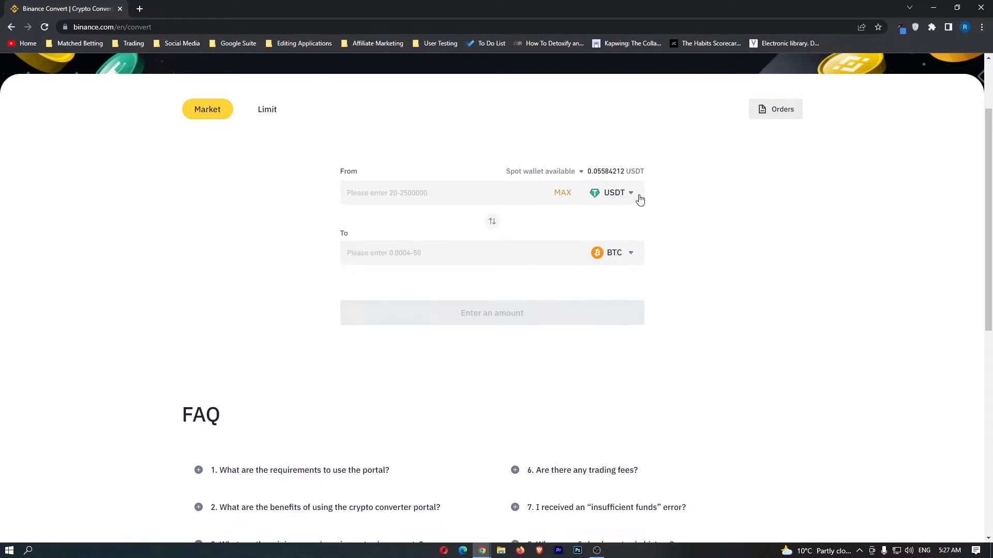
# Step: Search 'eur' in the From currency list and select EUR as the source
pyautogui.click(629, 192)
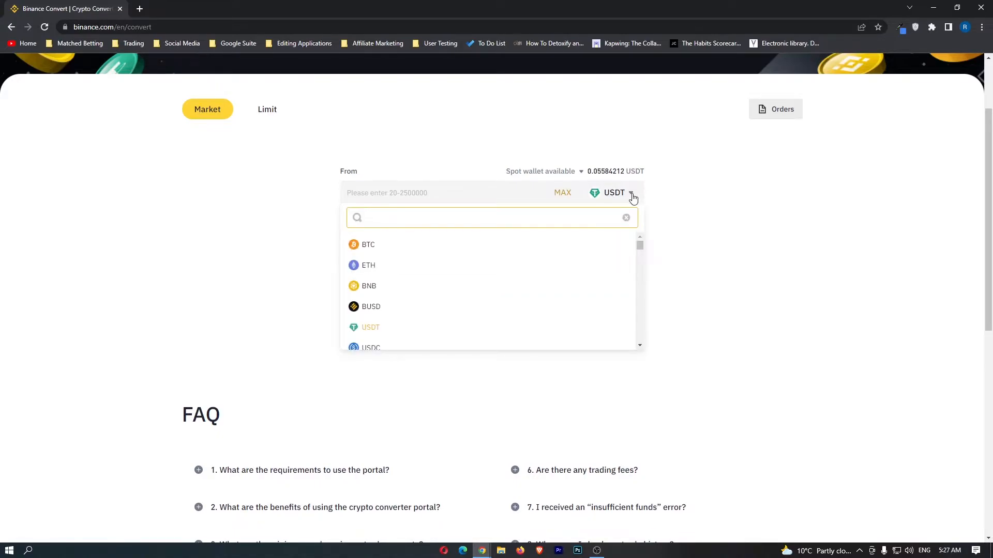
pyautogui.write('eur')
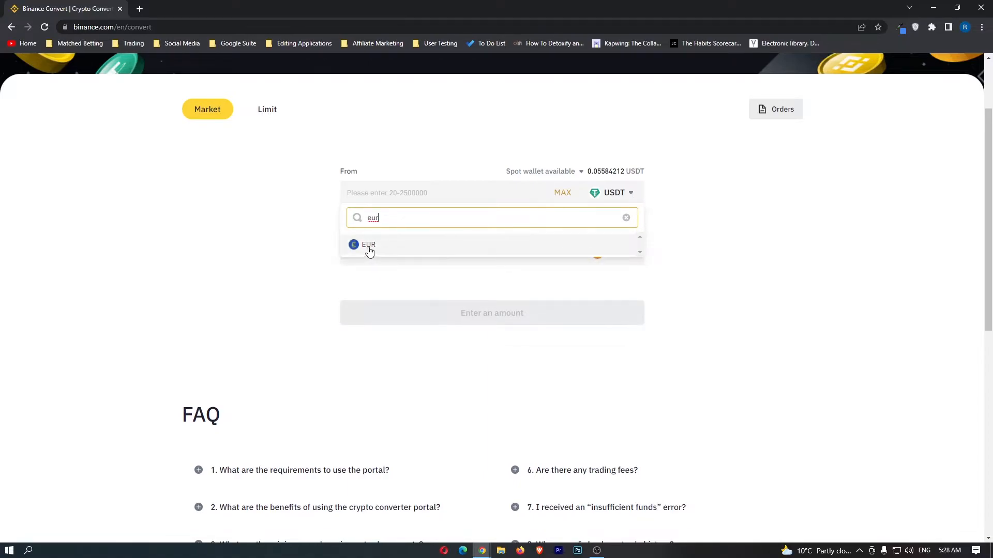
pyautogui.click(370, 246)
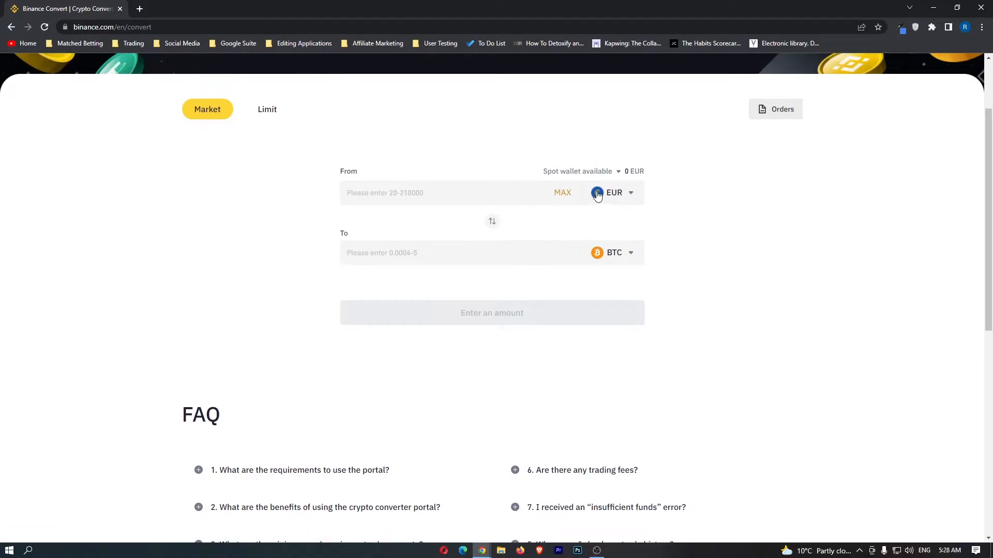
pyautogui.moveTo(634, 259)
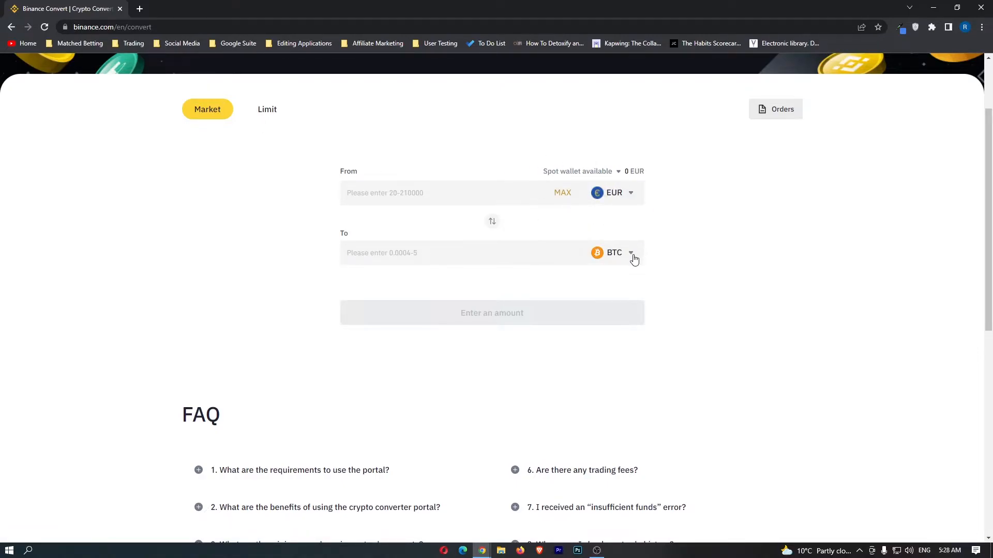
# Step: Search the To list for 'luna' (no results), then 'usd', and select USDT to receive
pyautogui.click(631, 253)
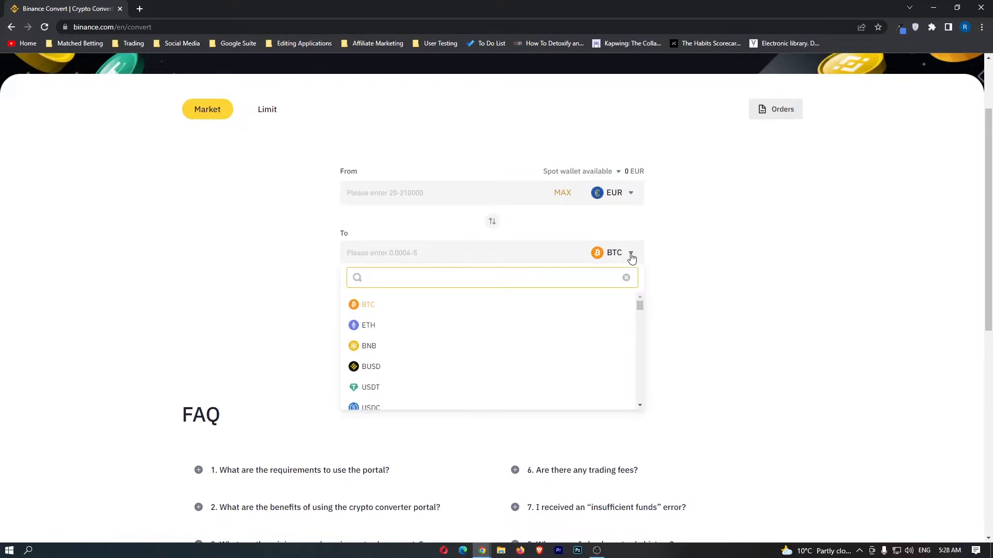
pyautogui.click(490, 277)
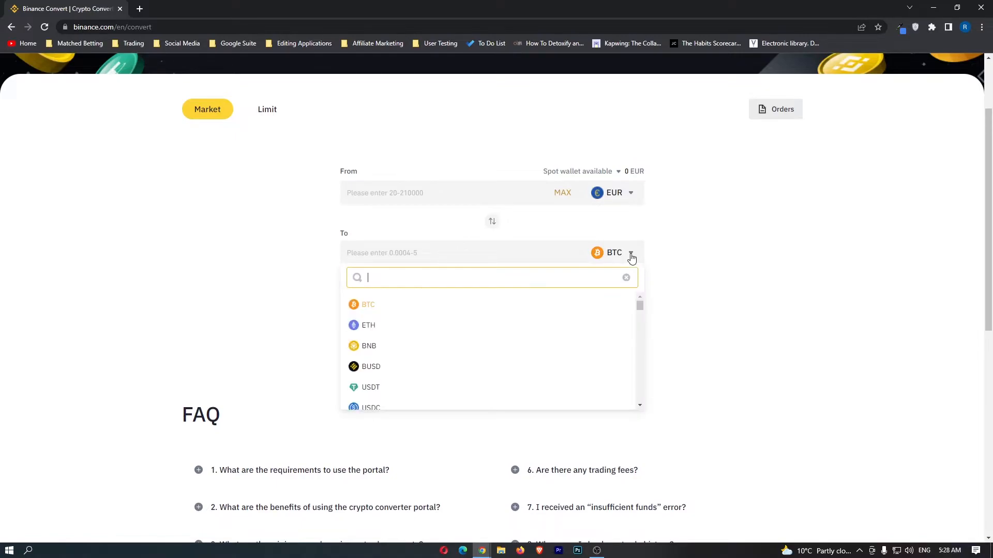
pyautogui.write('luna')
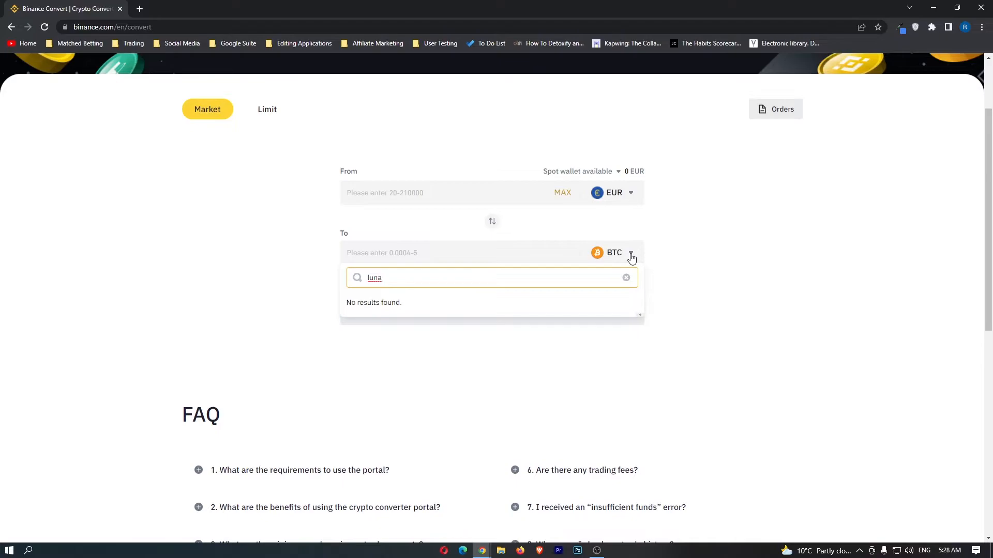
pyautogui.click(625, 277)
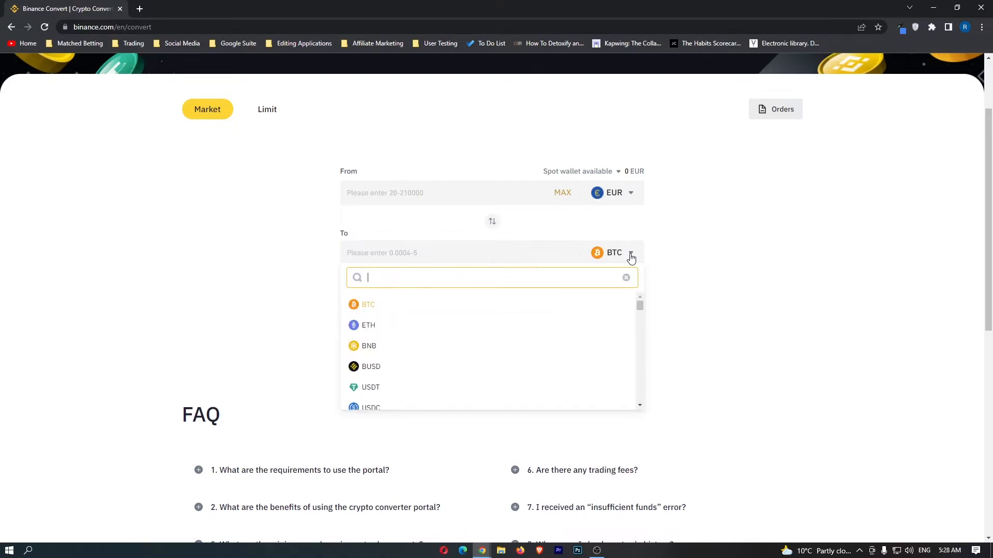
pyautogui.write('usd')
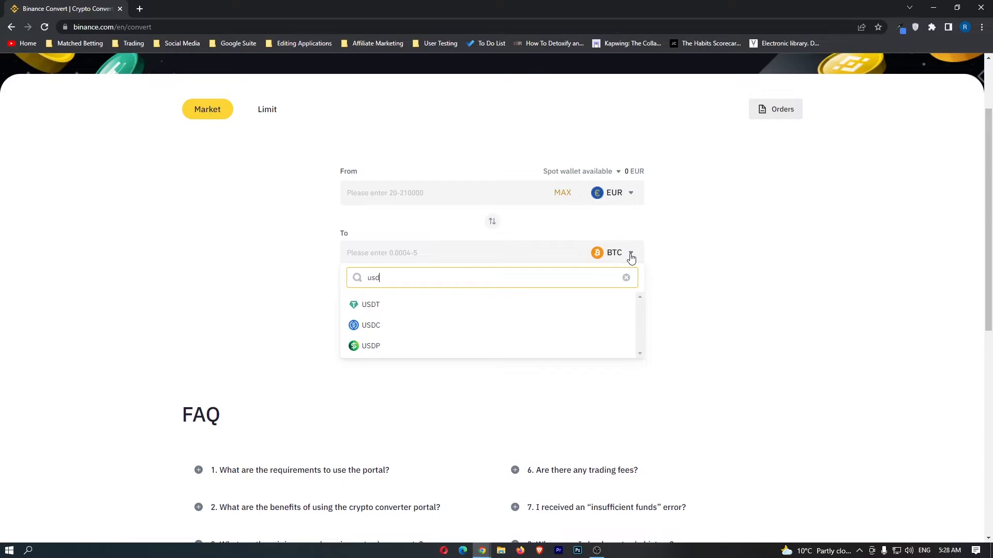
pyautogui.click(370, 304)
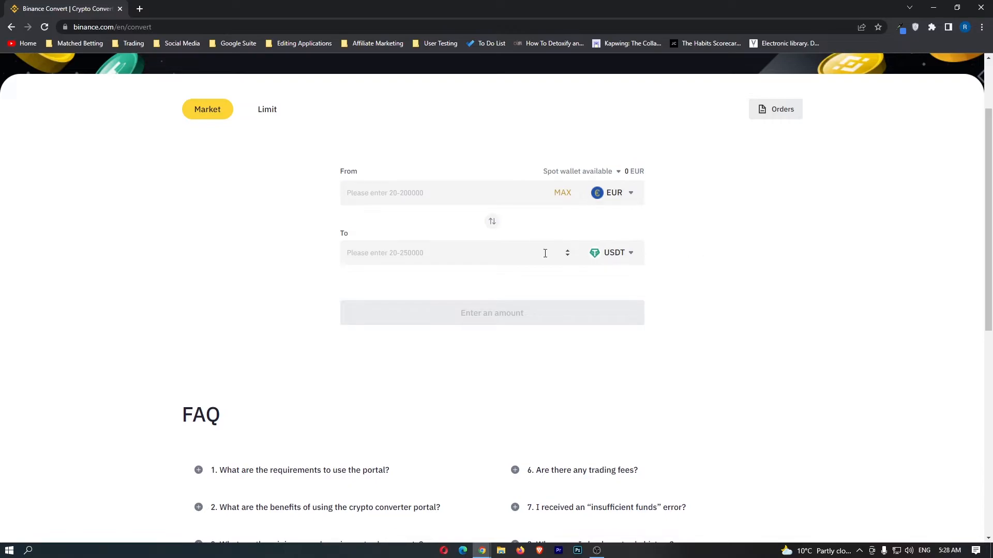
# Step: Enter 100 EUR and preview the conversion, quoting about 107.735 USDT with an insufficient balance warning
pyautogui.click(430, 193)
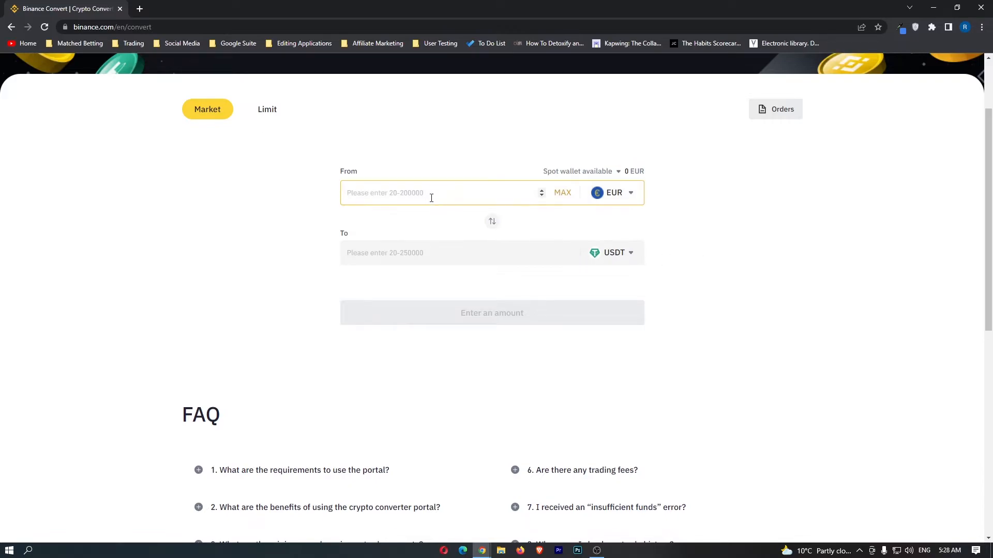
pyautogui.write('100')
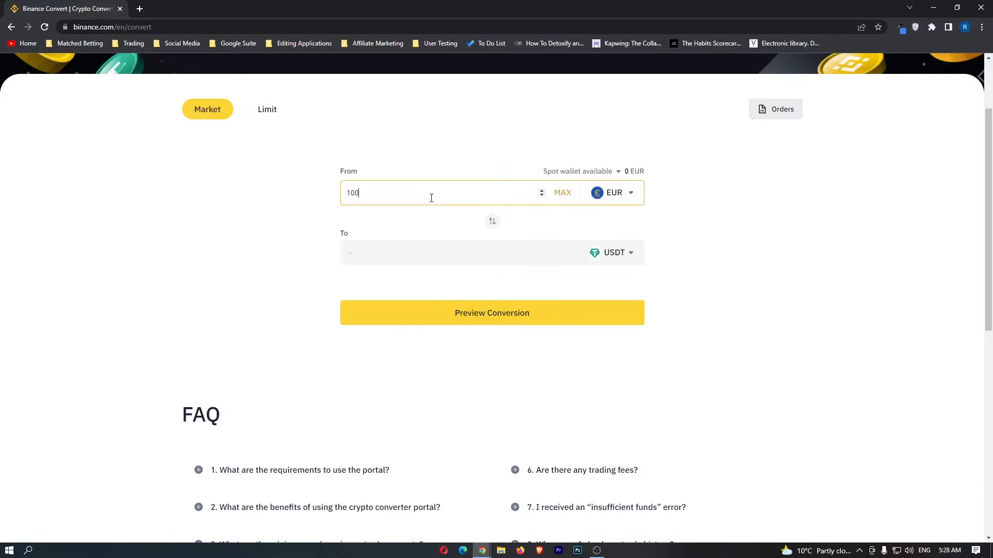
pyautogui.click(713, 200)
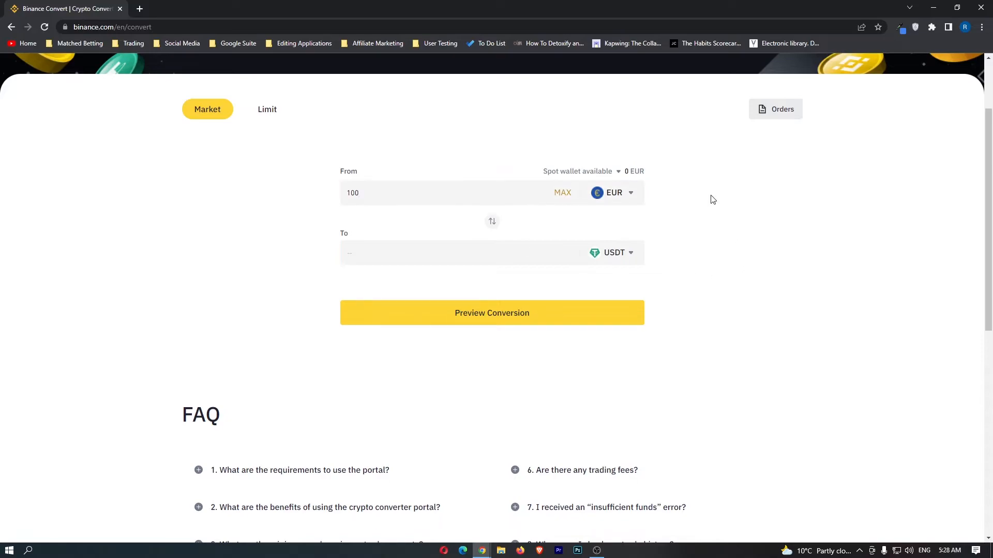
pyautogui.click(492, 312)
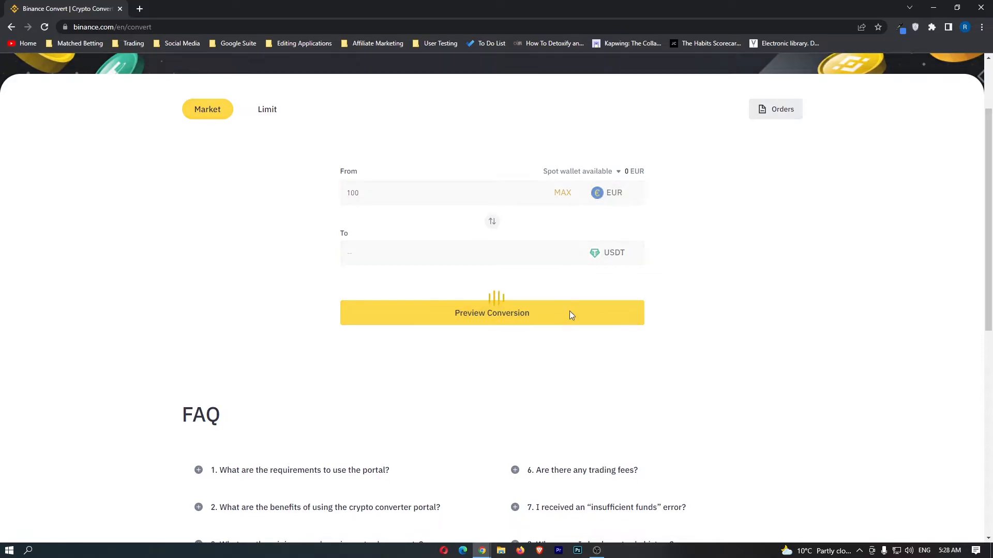
pyautogui.click(492, 312)
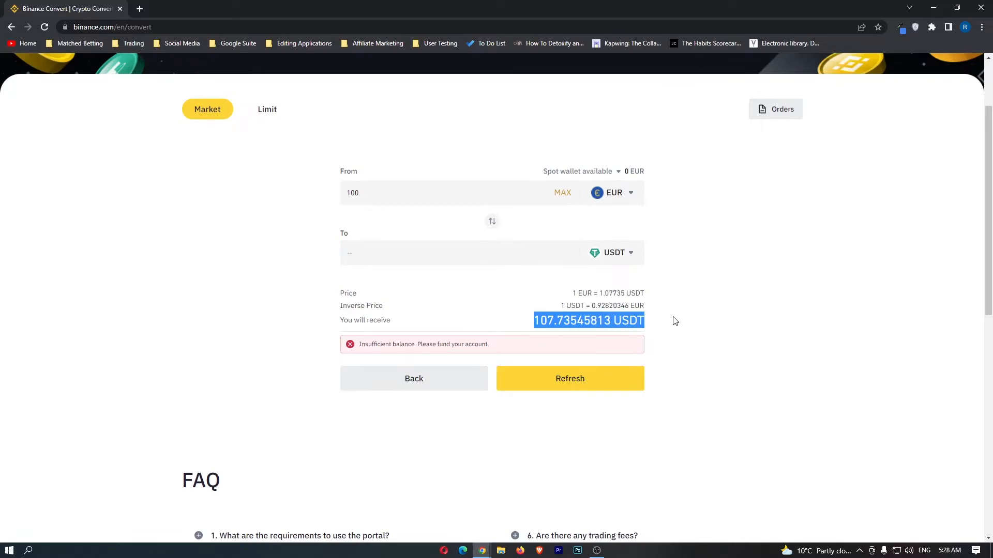
pyautogui.moveTo(325, 198)
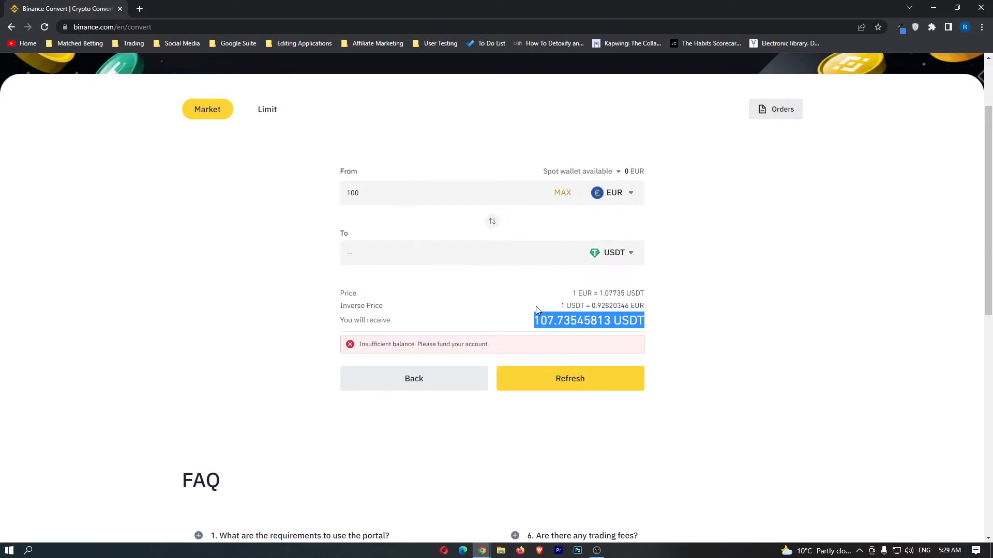
pyautogui.moveTo(653, 325)
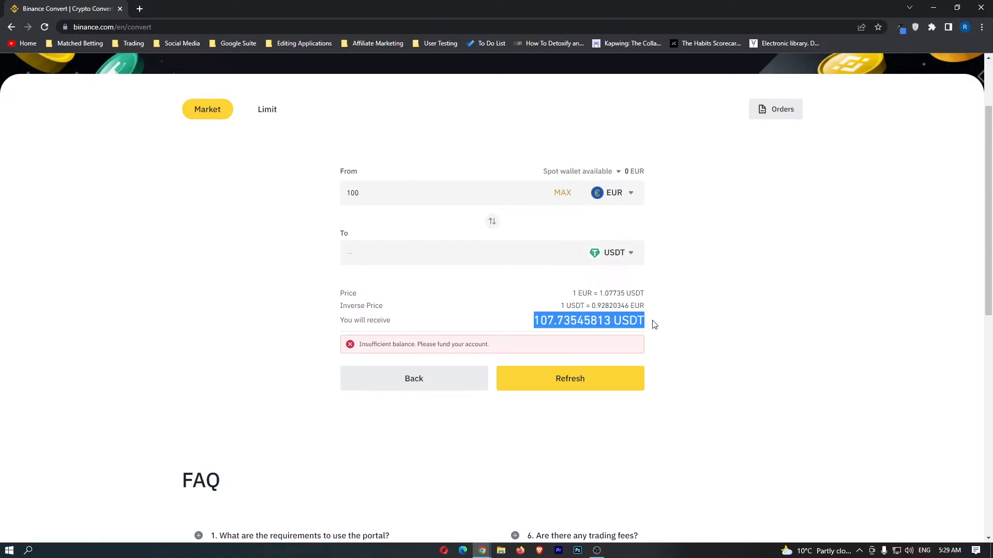
pyautogui.moveTo(559, 339)
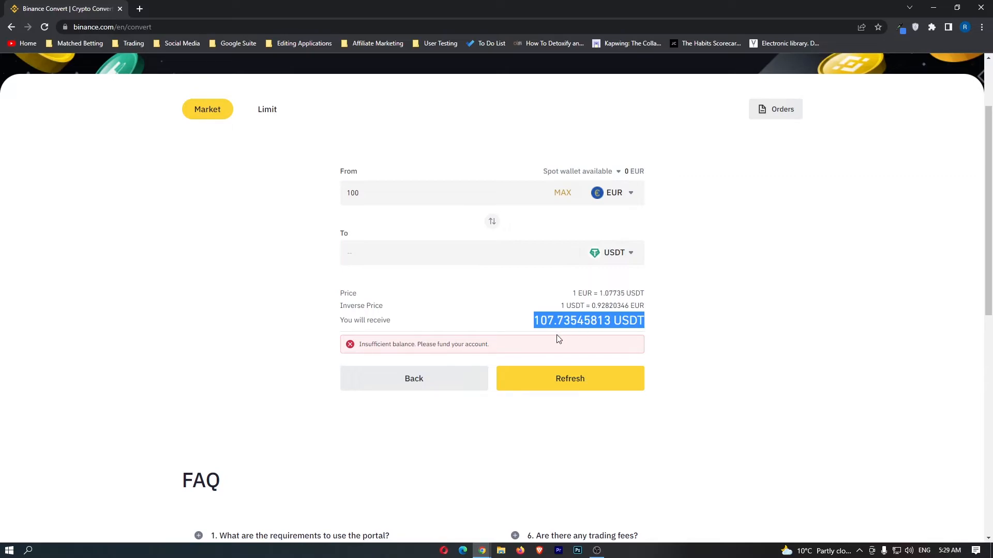
pyautogui.moveTo(670, 324)
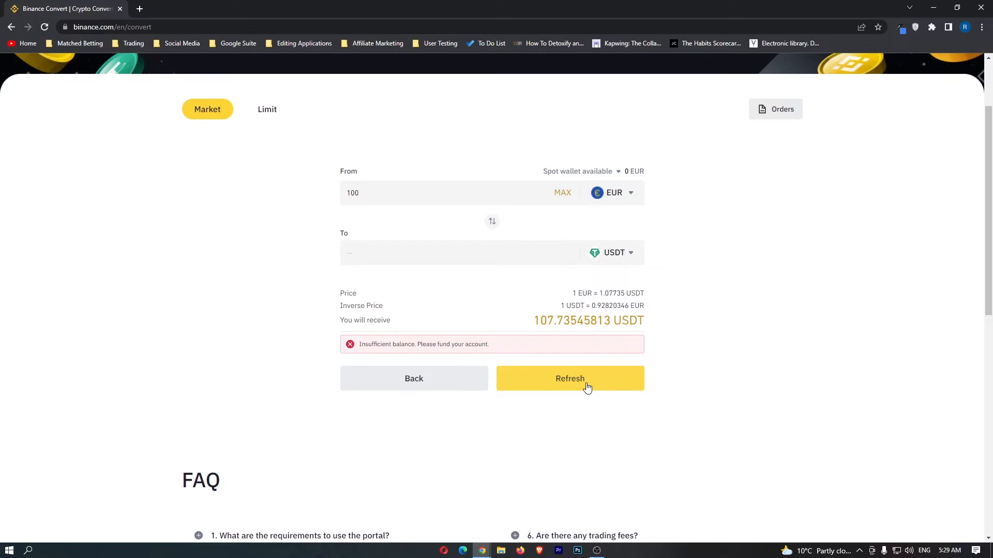
pyautogui.moveTo(621, 386)
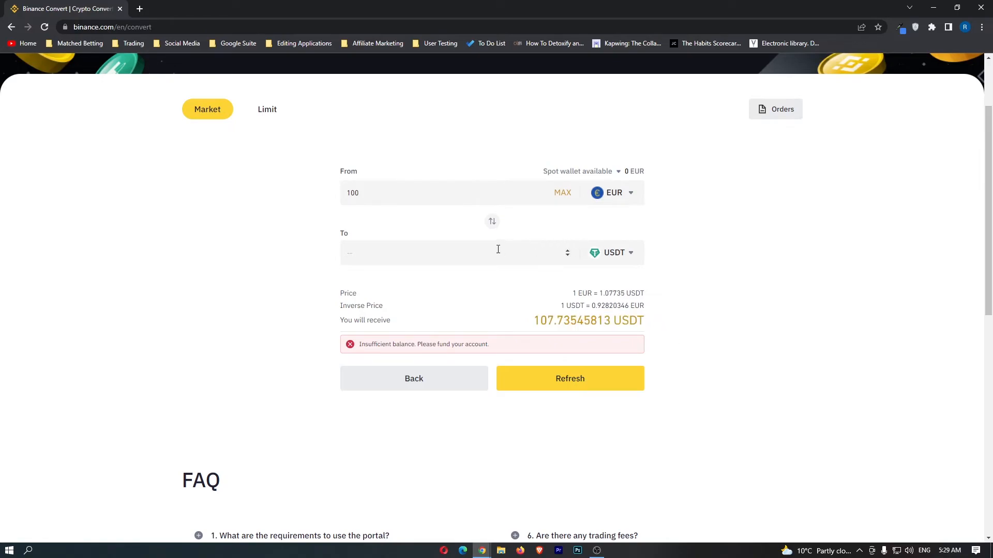
pyautogui.moveTo(492, 221)
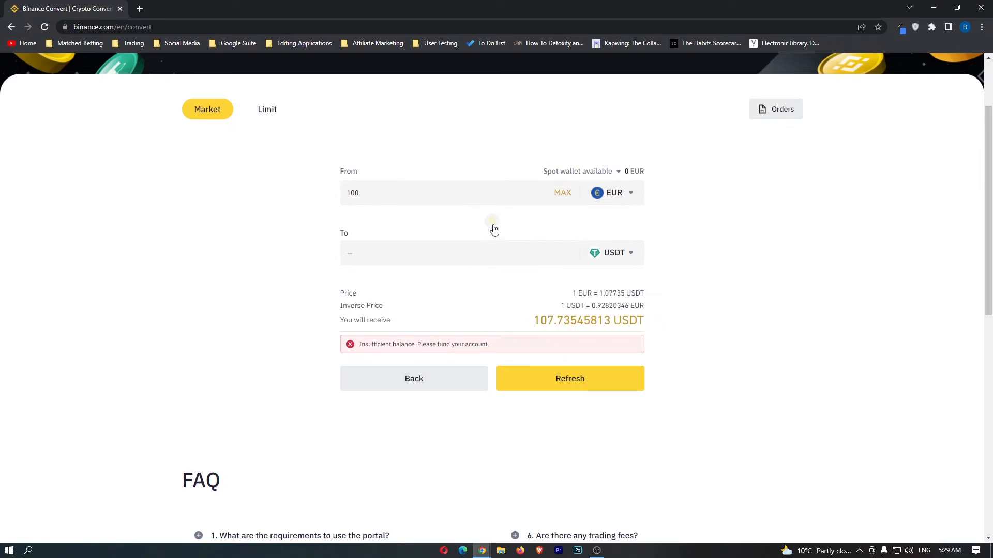
# Step: Swap directions to USDT as source, then search 'luna' and select LUNA as target
pyautogui.click(493, 222)
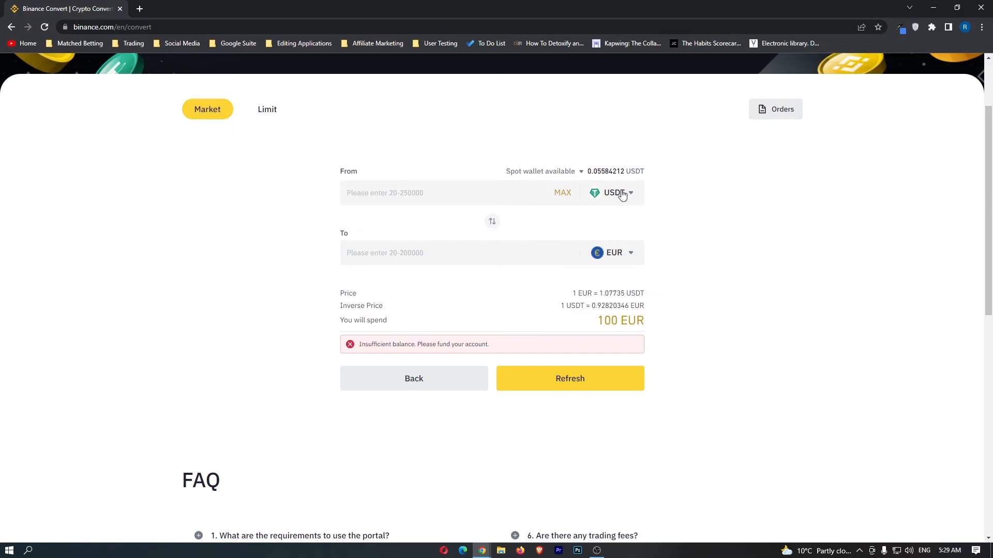
pyautogui.moveTo(736, 219)
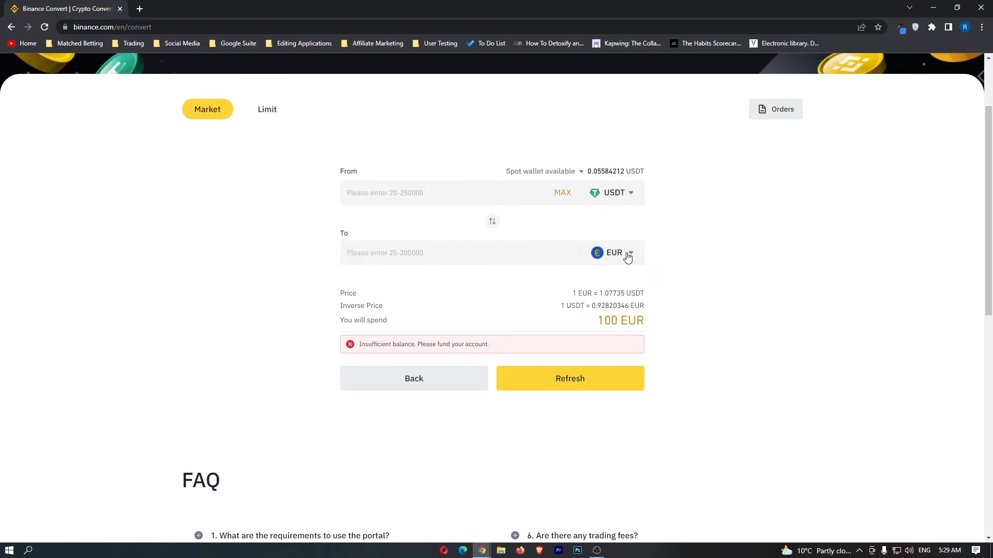
pyautogui.click(629, 253)
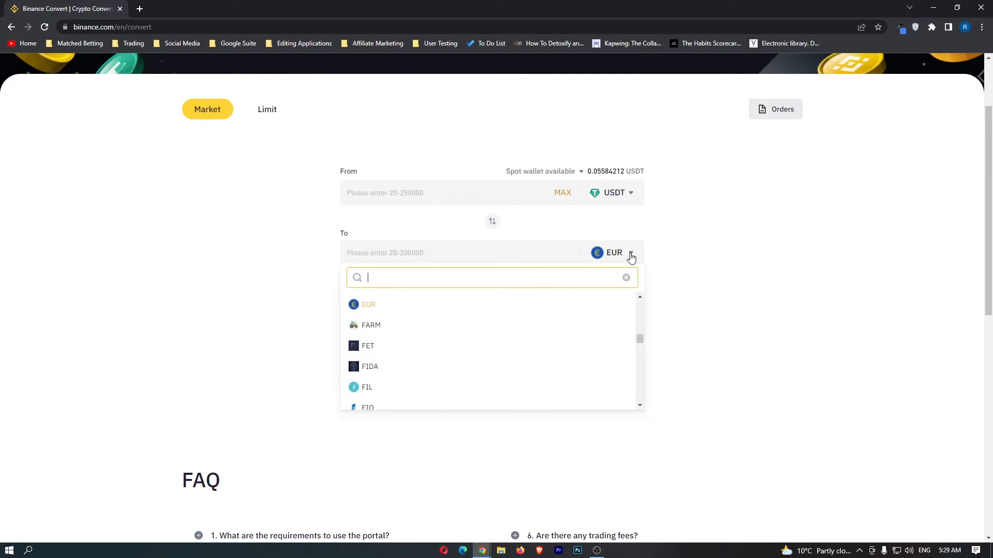
pyautogui.write('luna')
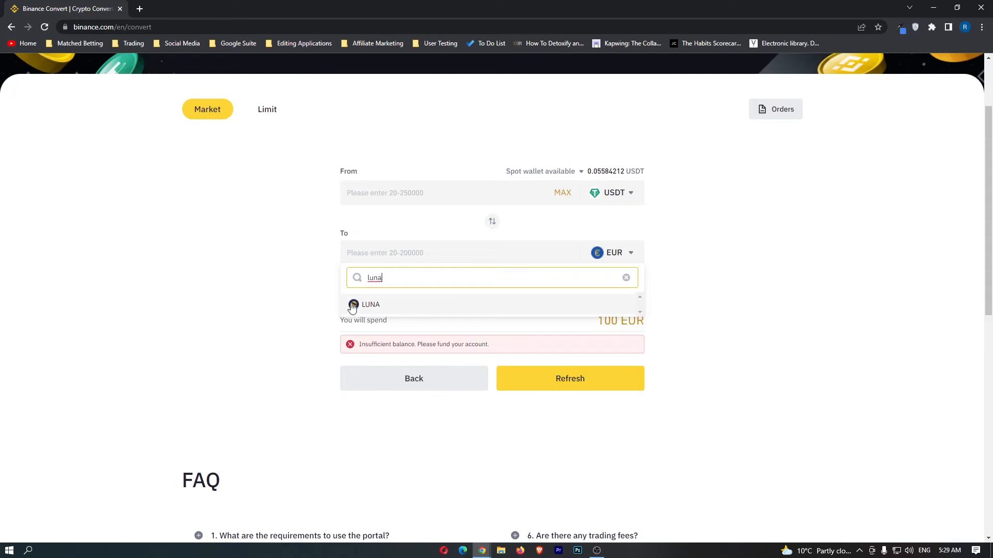
pyautogui.click(370, 304)
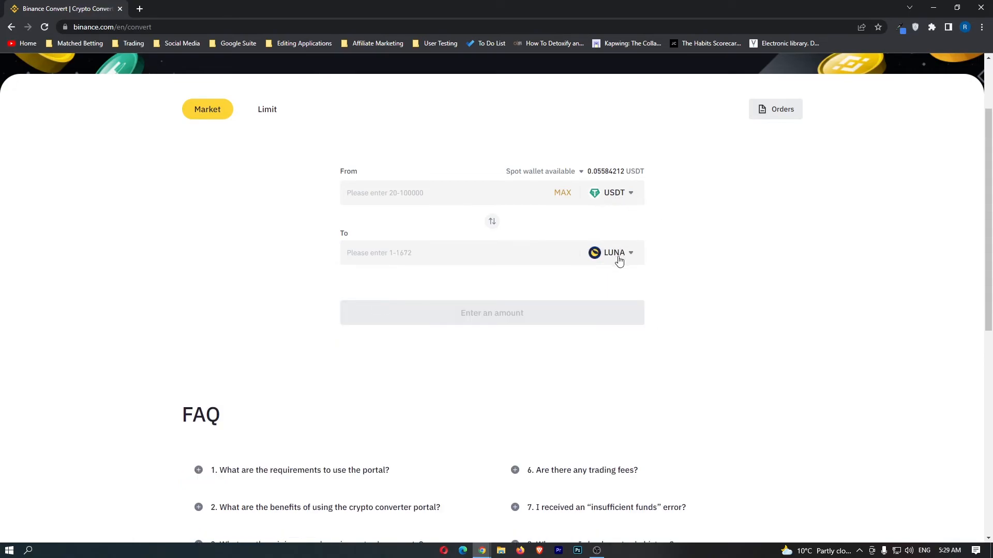
# Step: Enter 107 USDT and preview the conversion, quoting about 1.31726763 LUNA to receive
pyautogui.write('1')
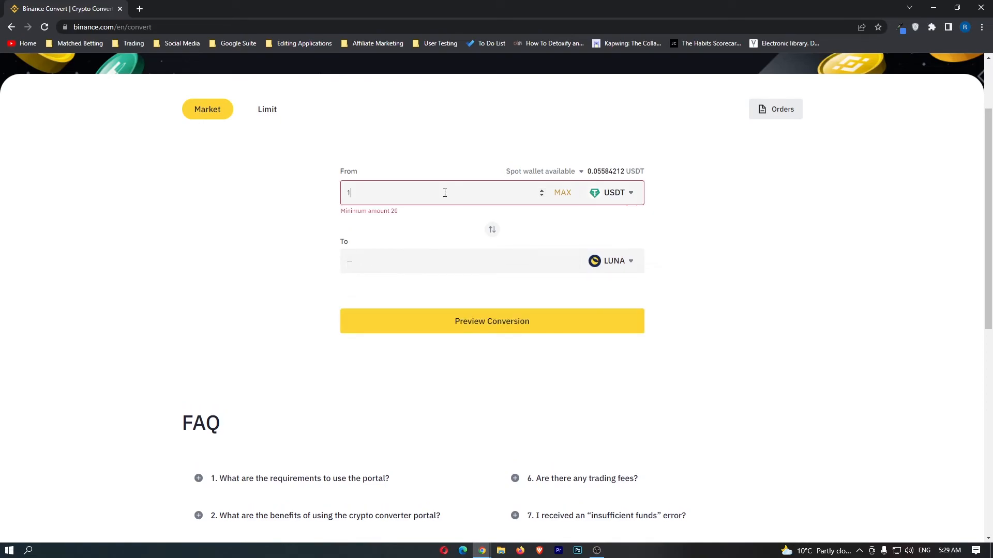
pyautogui.write('07')
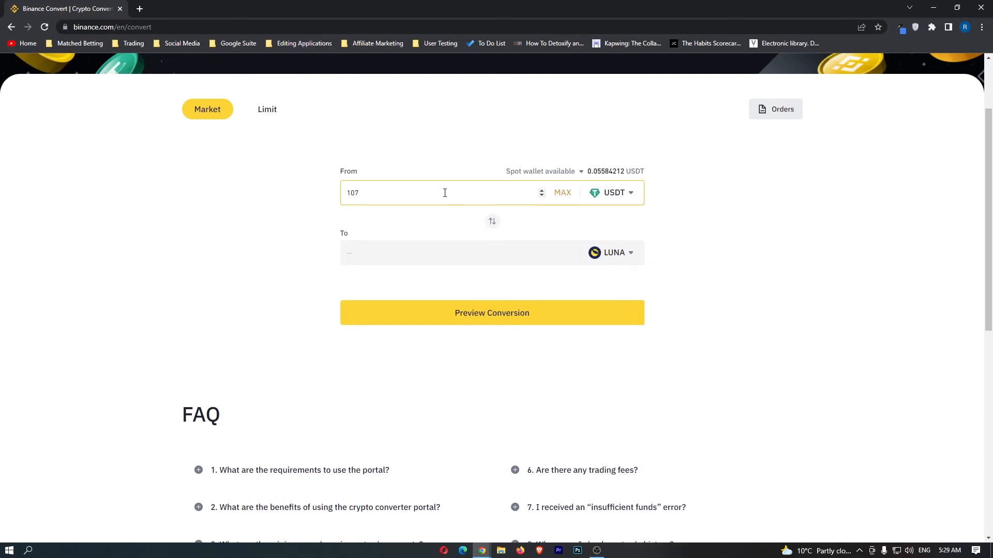
pyautogui.click(491, 312)
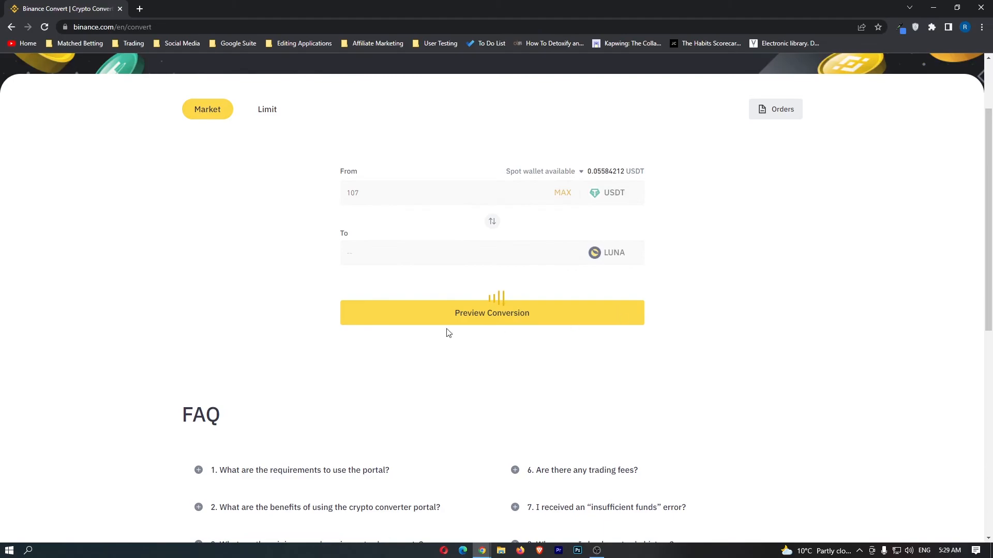
pyautogui.click(492, 312)
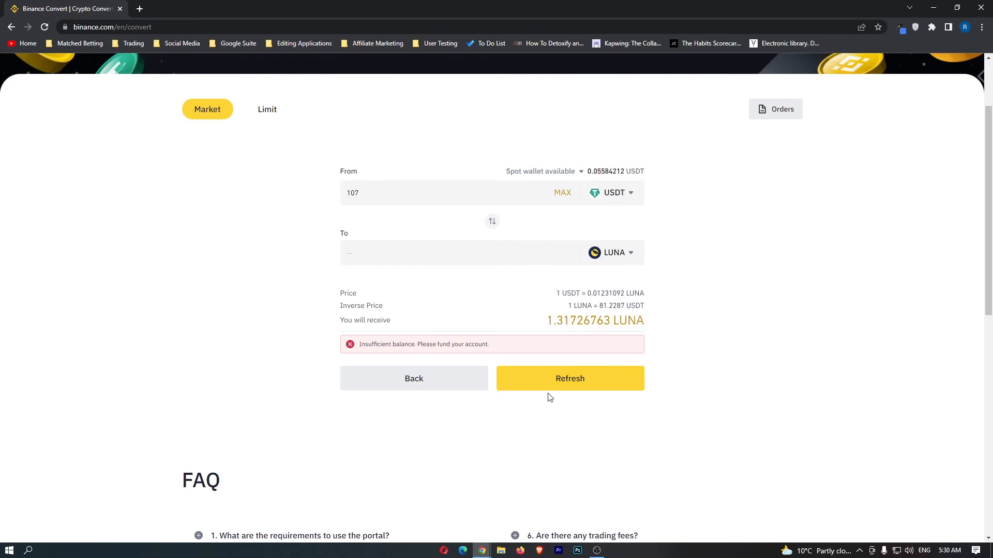
pyautogui.moveTo(593, 384)
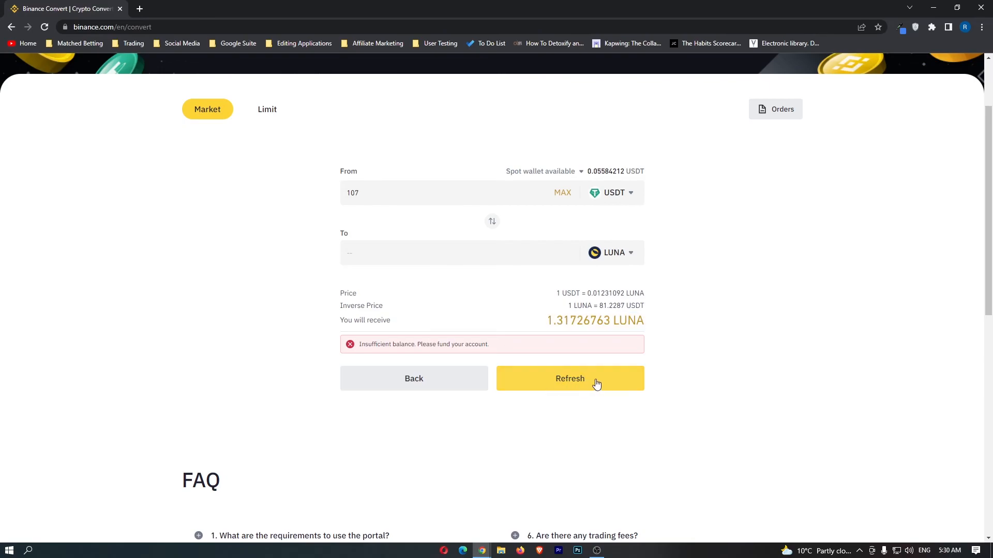